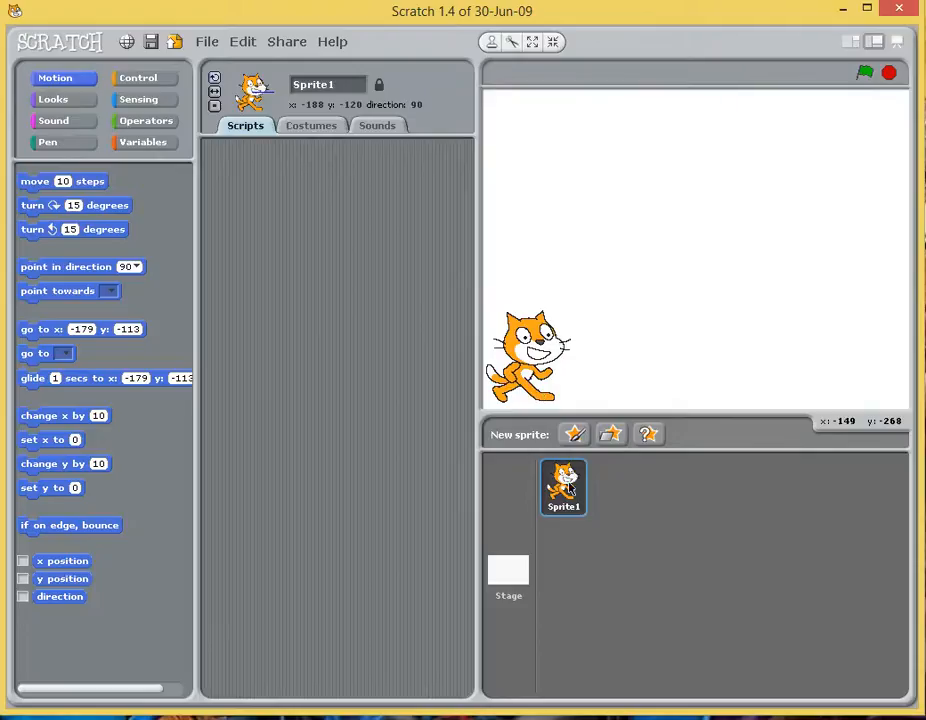
# Paint a filled black ellipse as a new sprite and accept it in the Paint Editor
pyautogui.click(573, 433)
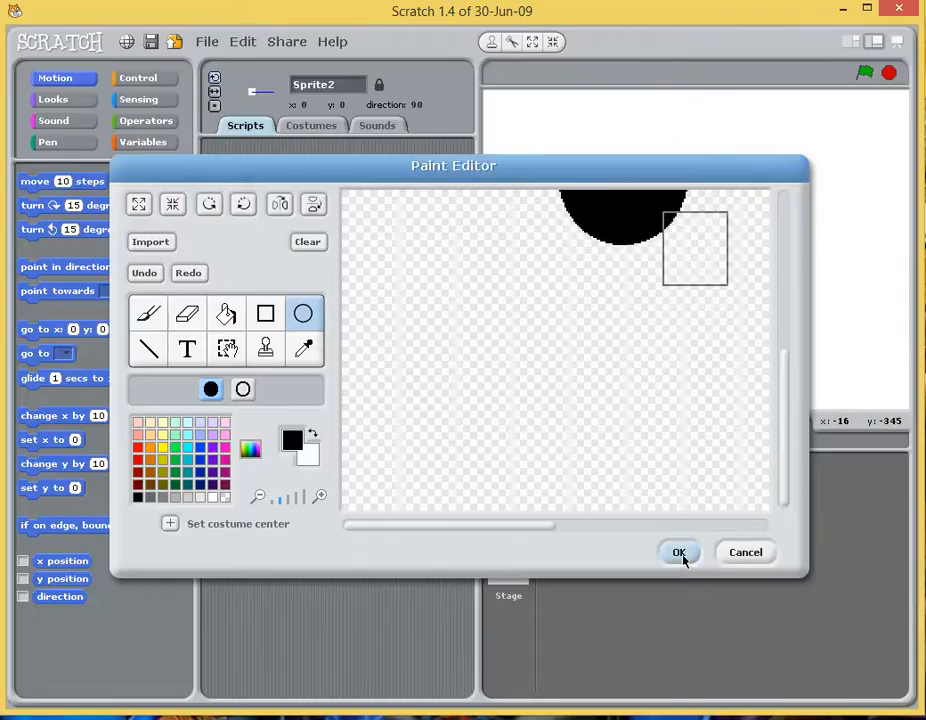
pyautogui.click(679, 552)
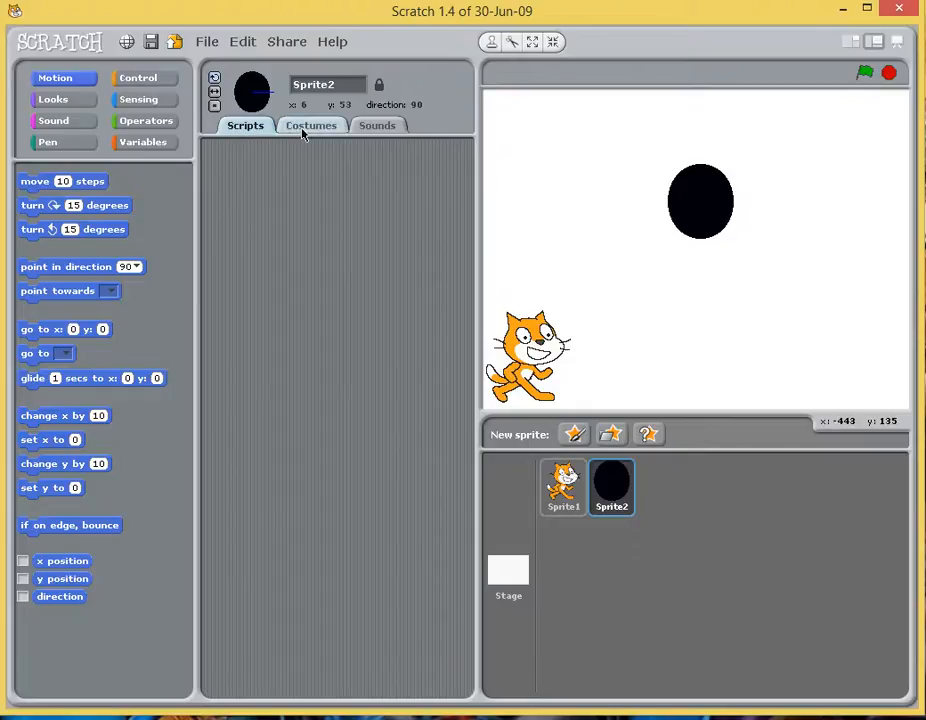
# Move the black circle lower-right on the stage, then select the cat sprite Sprite1
pyautogui.moveTo(700, 200); pyautogui.dragTo(797, 333)
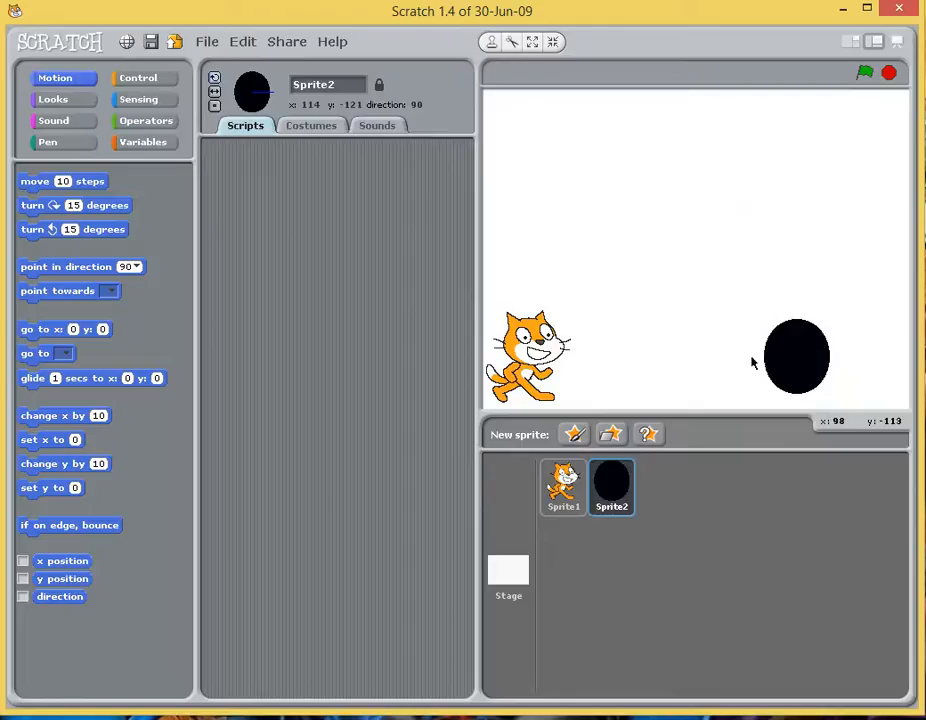
pyautogui.click(563, 487)
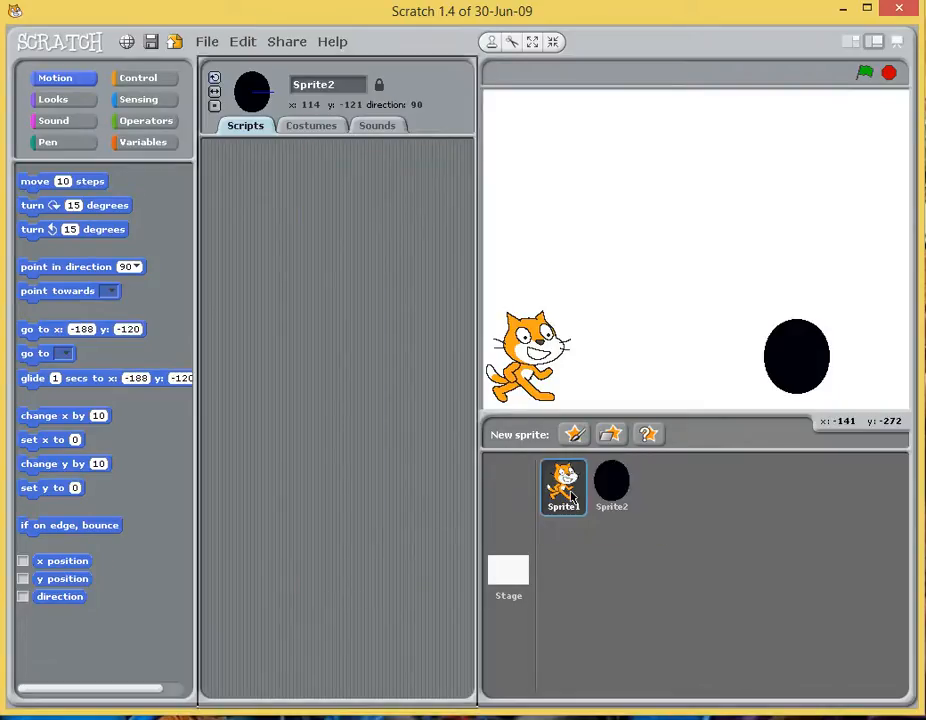
pyautogui.click(563, 488)
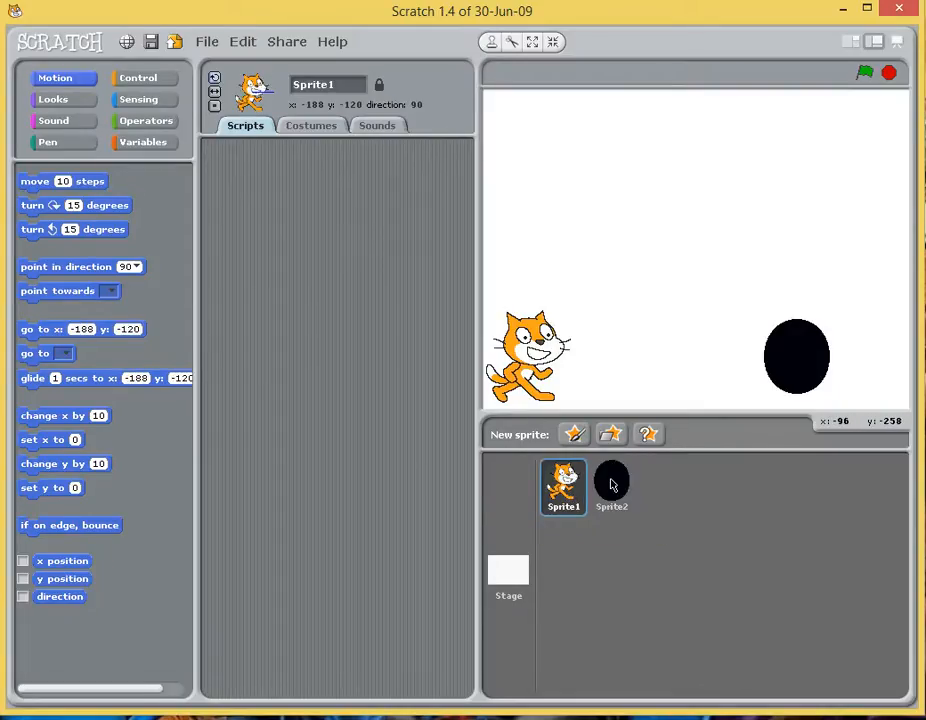
pyautogui.click(611, 487)
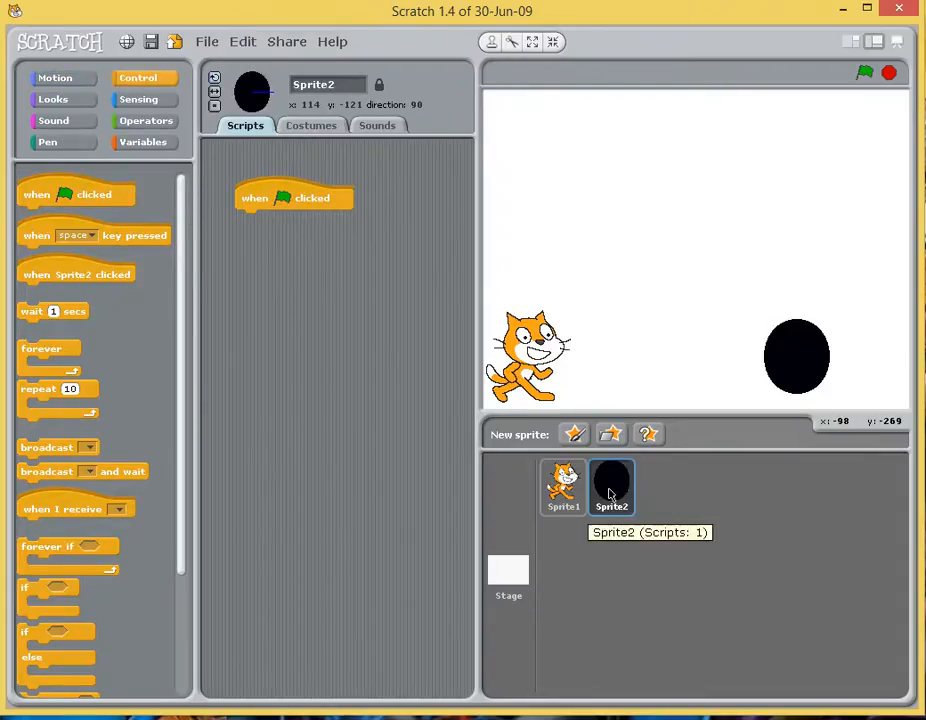
pyautogui.click(562, 487)
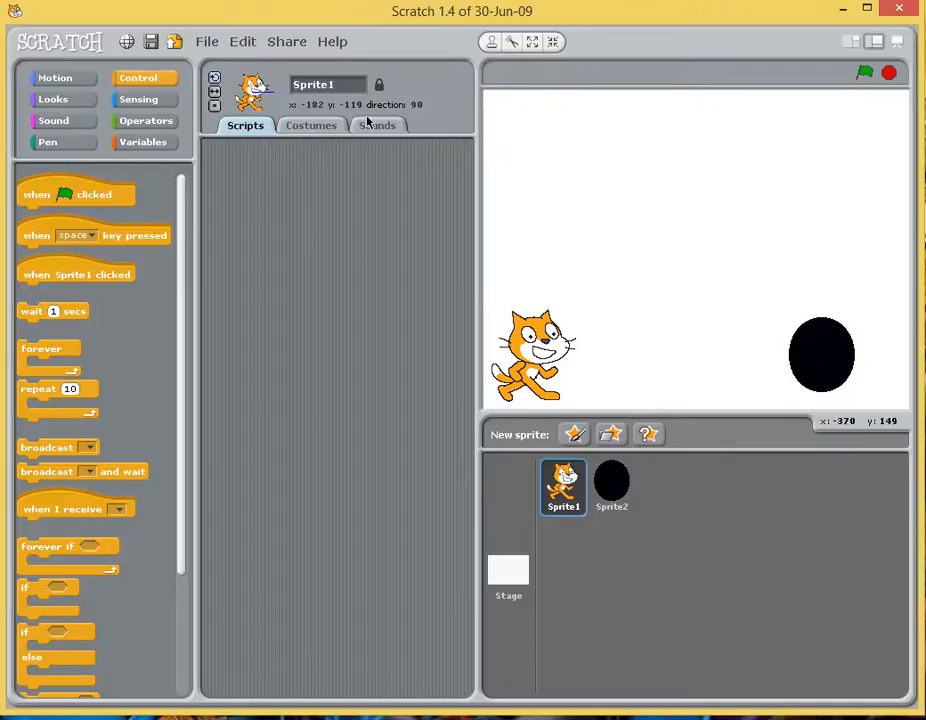
pyautogui.moveTo(43, 247)
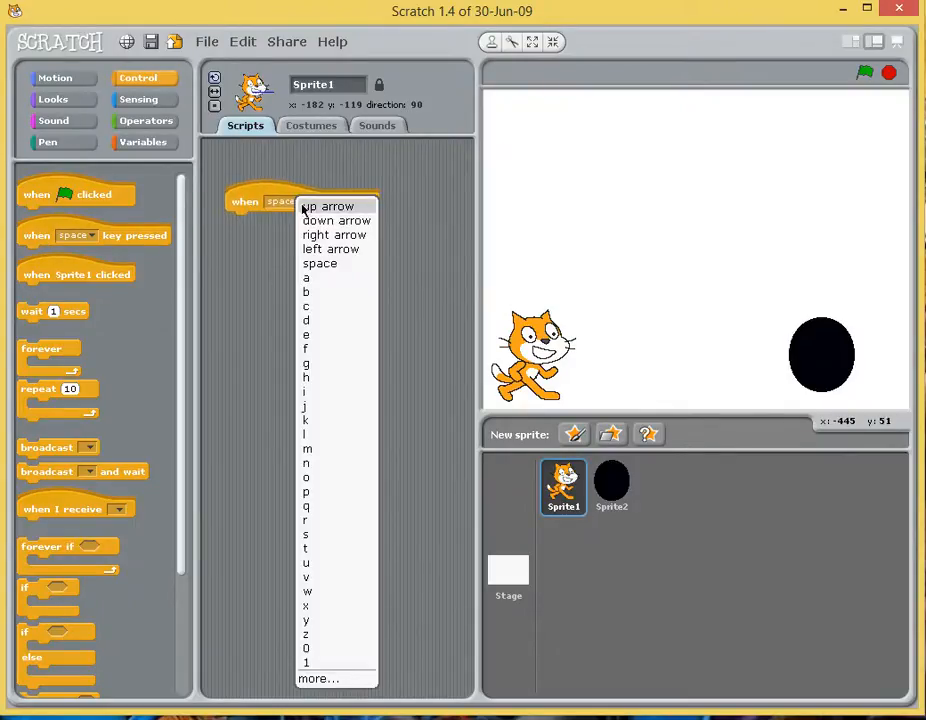
# Set the 'when key pressed' block to right arrow and attach 'move 10 steps'
pyautogui.click(334, 234)
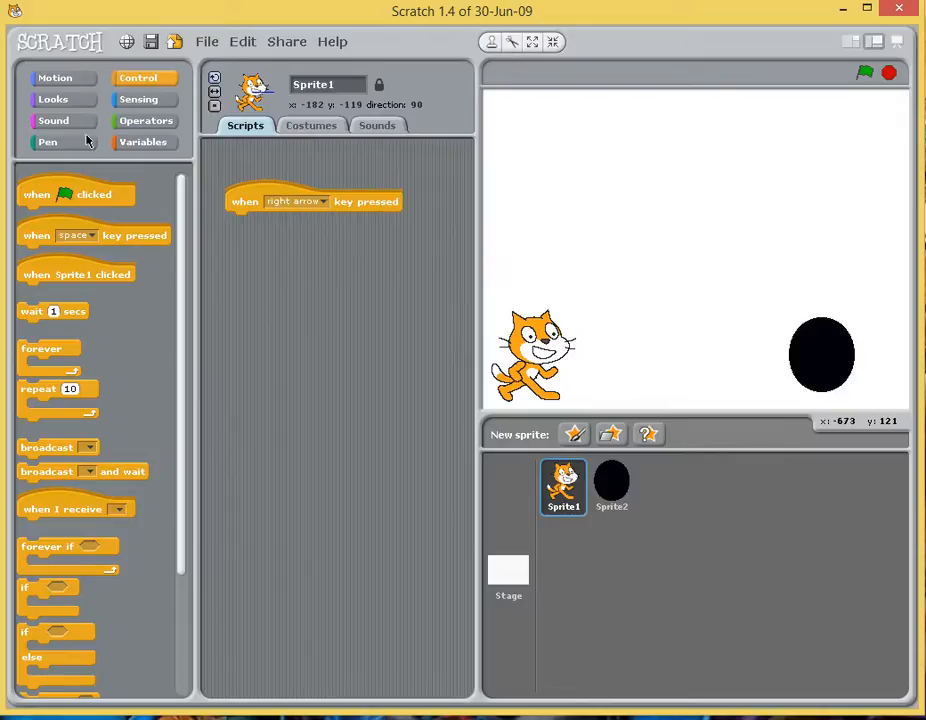
pyautogui.click(54, 77)
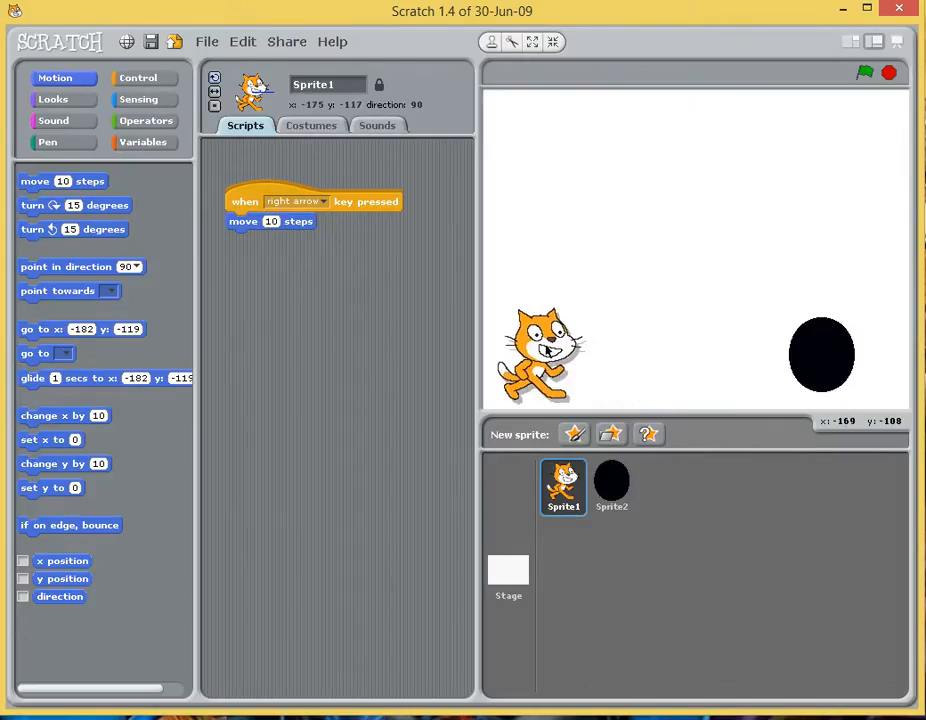
pyautogui.click(138, 77)
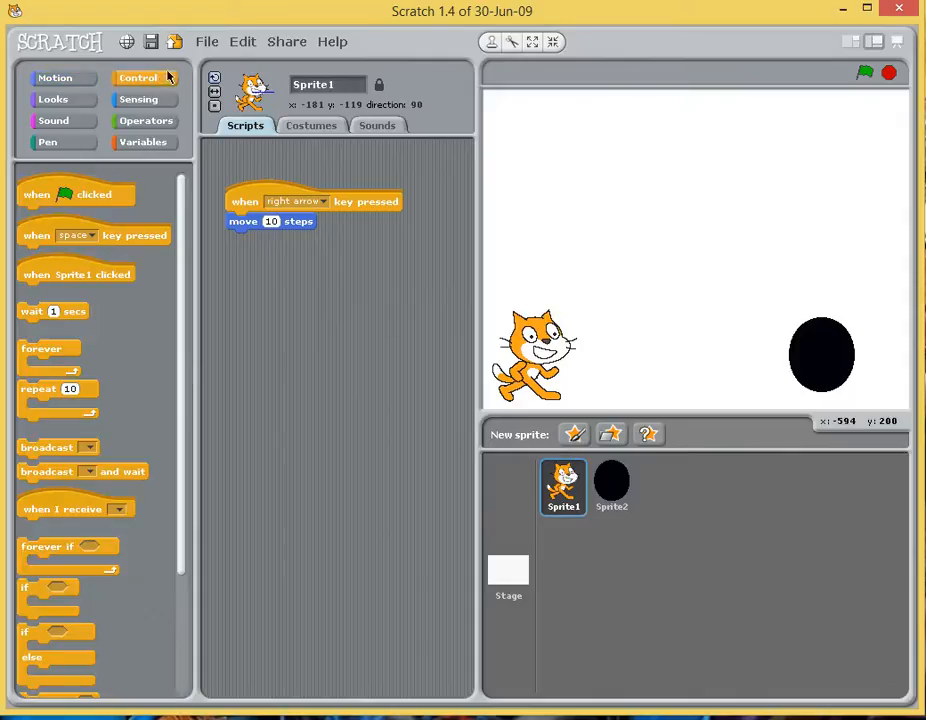
pyautogui.moveTo(45, 595)
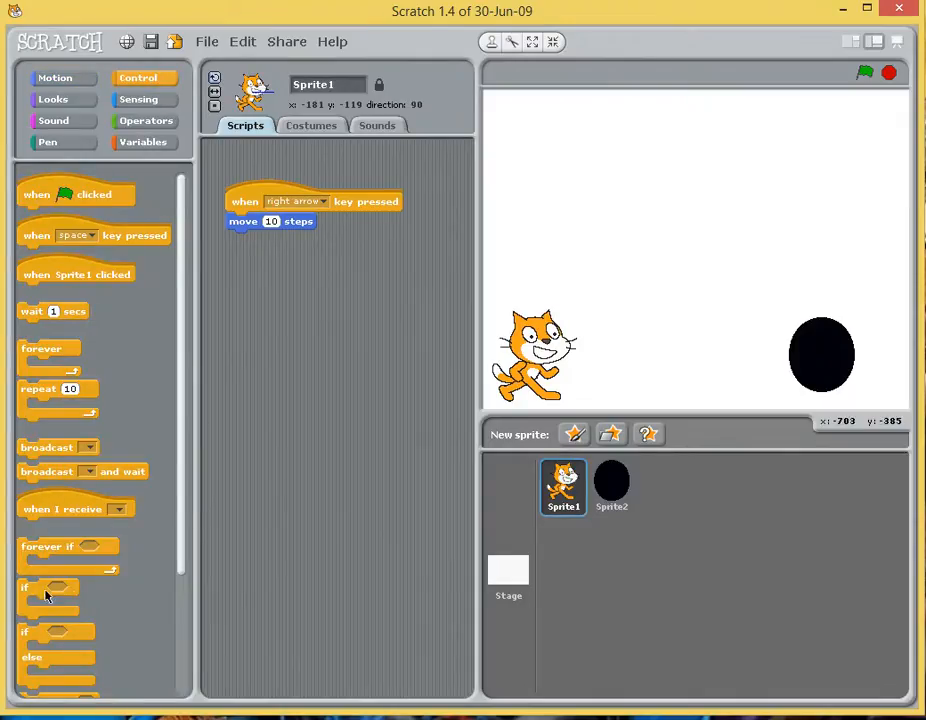
# Add an 'if touching Sprite2?' block below the move block
pyautogui.moveTo(48, 588); pyautogui.dragTo(255, 245)
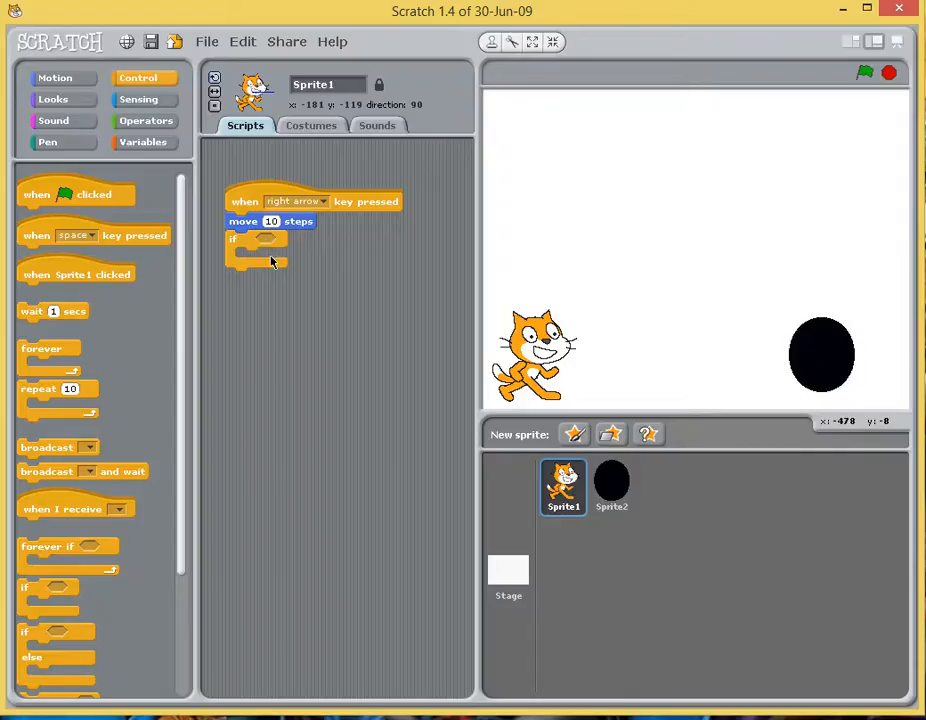
pyautogui.moveTo(248, 251)
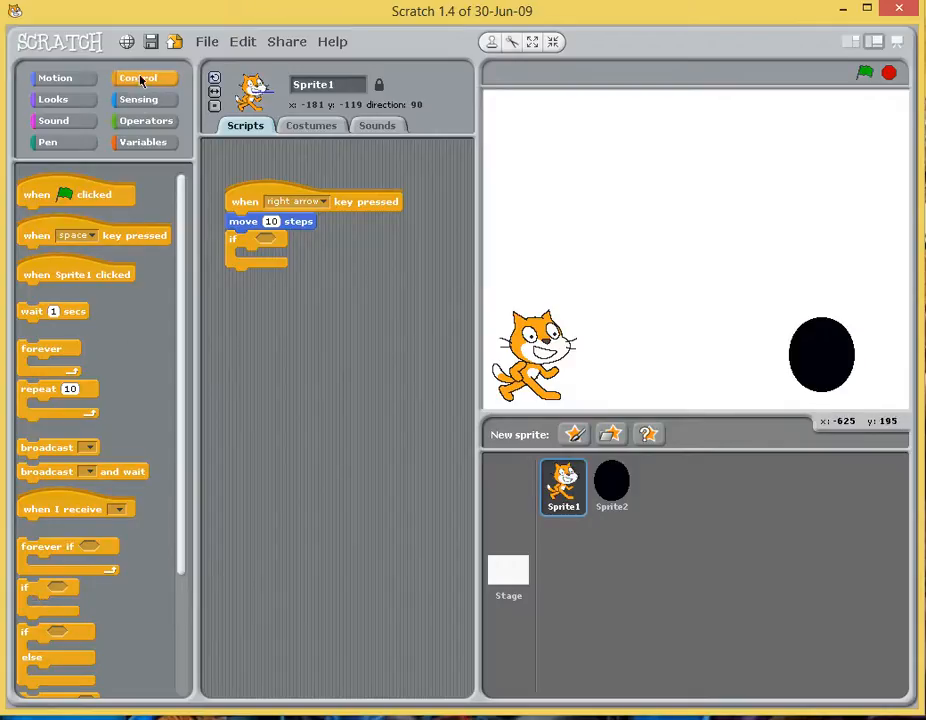
pyautogui.click(145, 99)
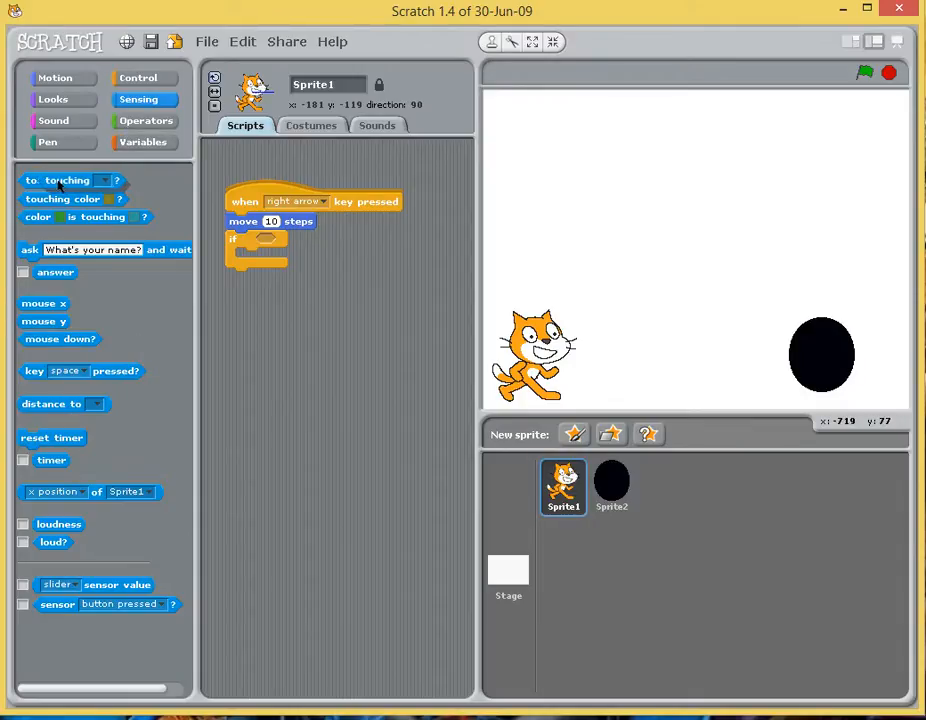
pyautogui.moveTo(70, 180); pyautogui.dragTo(270, 230)
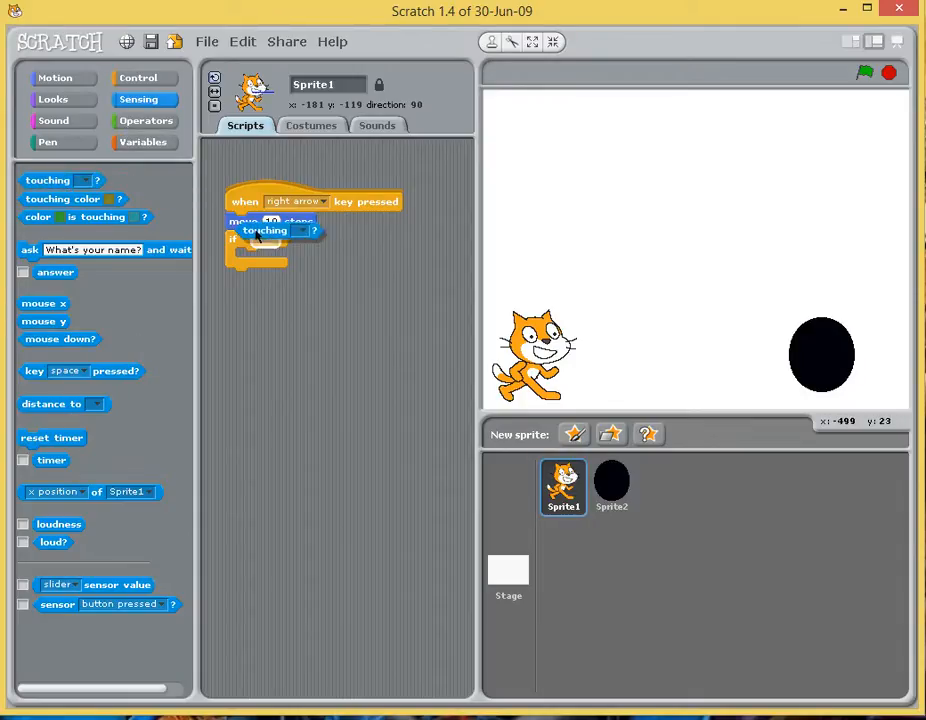
pyautogui.moveTo(266, 230); pyautogui.dragTo(183, 201)
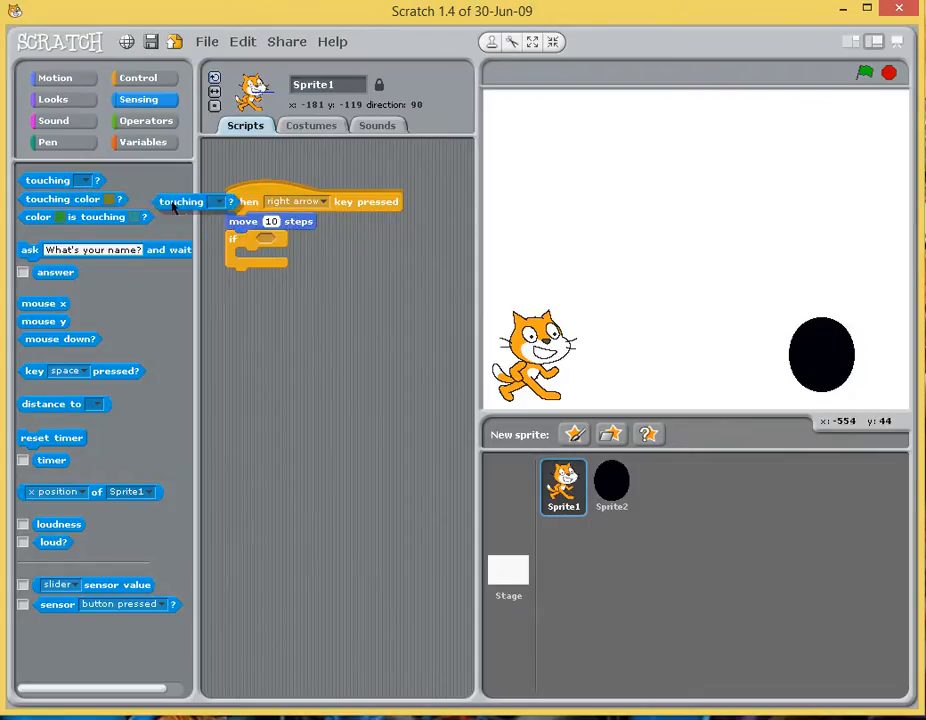
pyautogui.moveTo(182, 201); pyautogui.dragTo(285, 240)
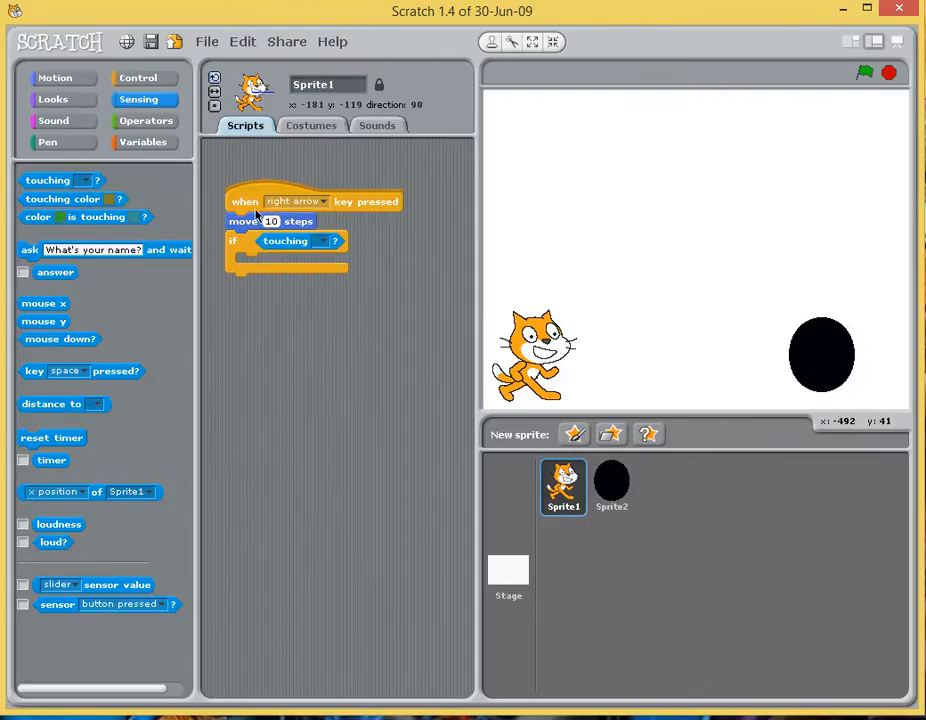
pyautogui.click(320, 241)
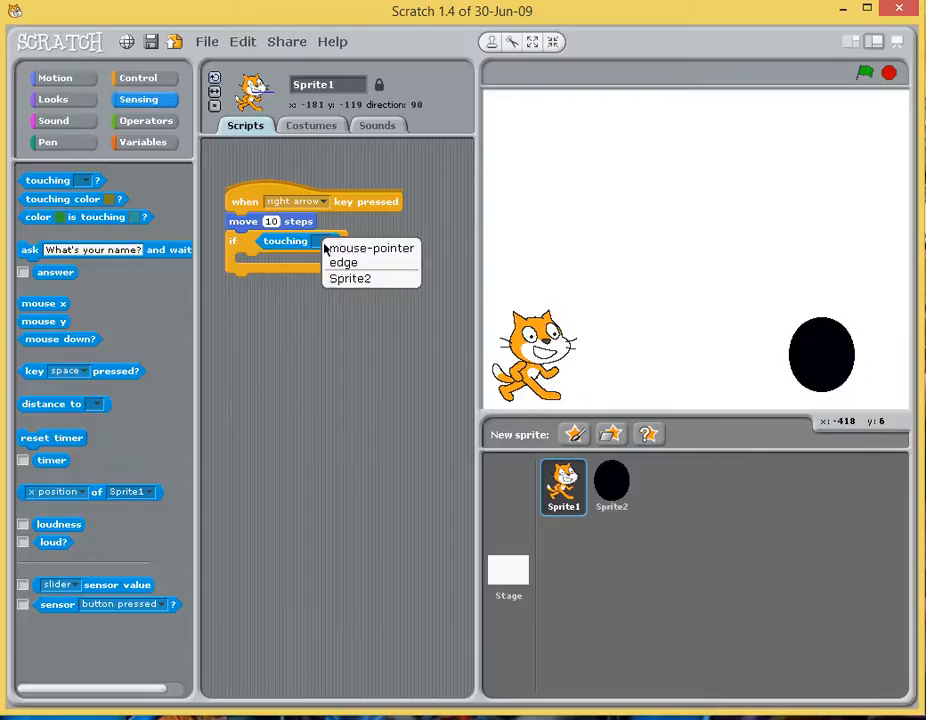
pyautogui.click(349, 278)
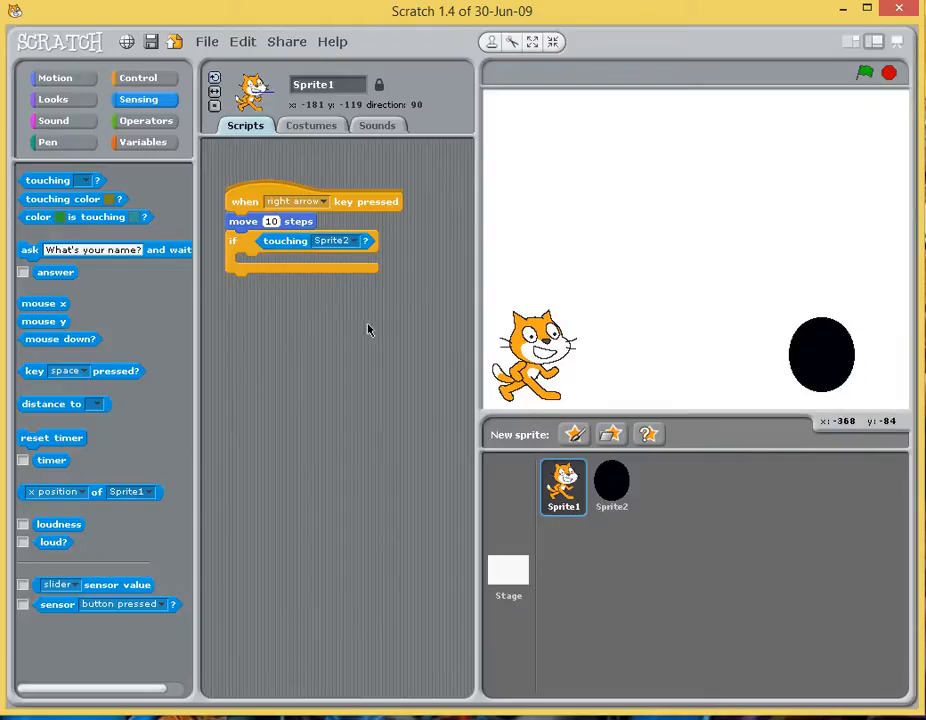
pyautogui.click(54, 77)
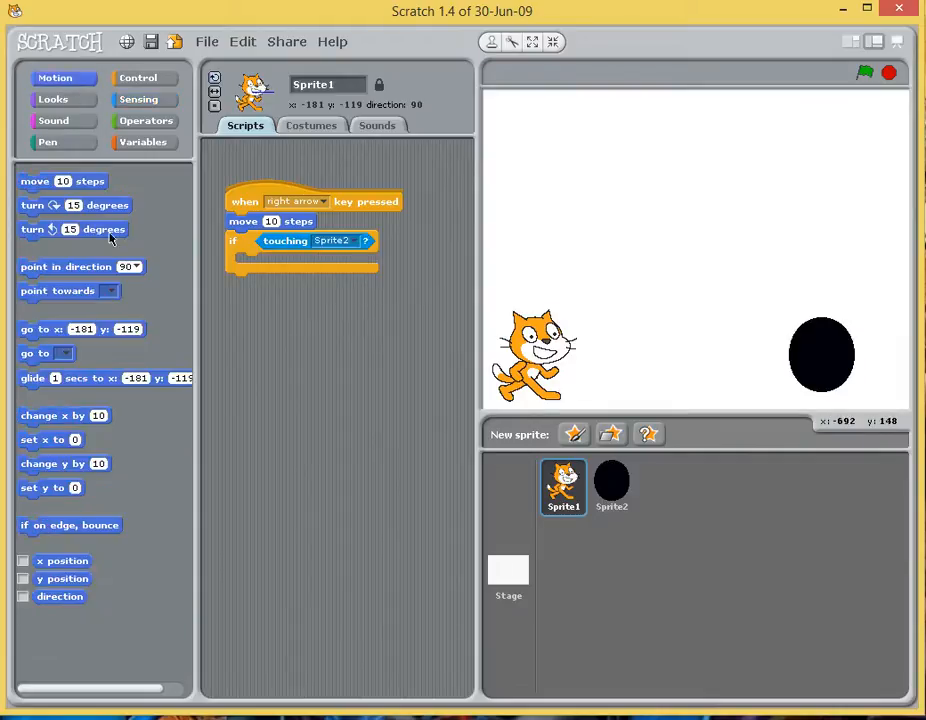
# Place a 'go to x: -181 y: -119' block inside the if block
pyautogui.moveTo(82, 329); pyautogui.dragTo(280, 262)
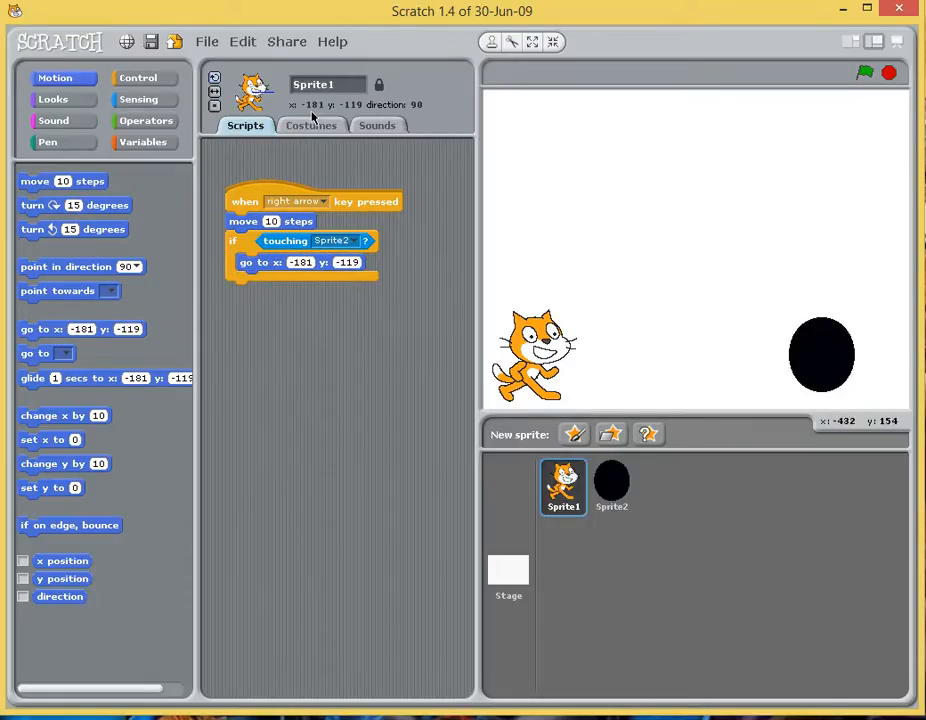
pyautogui.moveTo(343, 282)
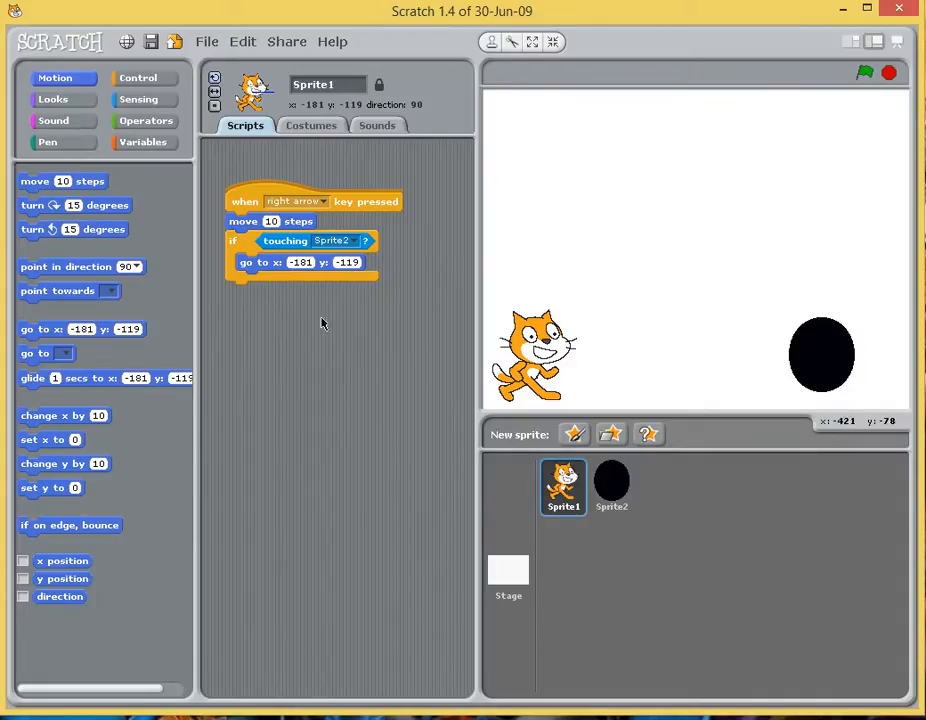
pyautogui.moveTo(369, 387)
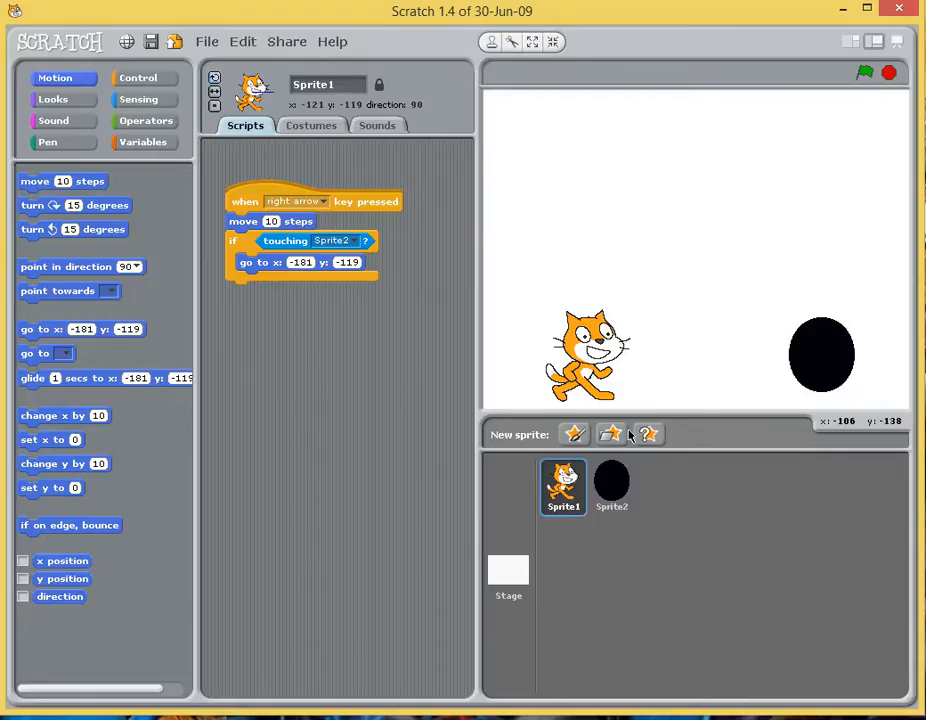
# Select Sprite2 and lower the black circle to the cat's height
pyautogui.click(611, 487)
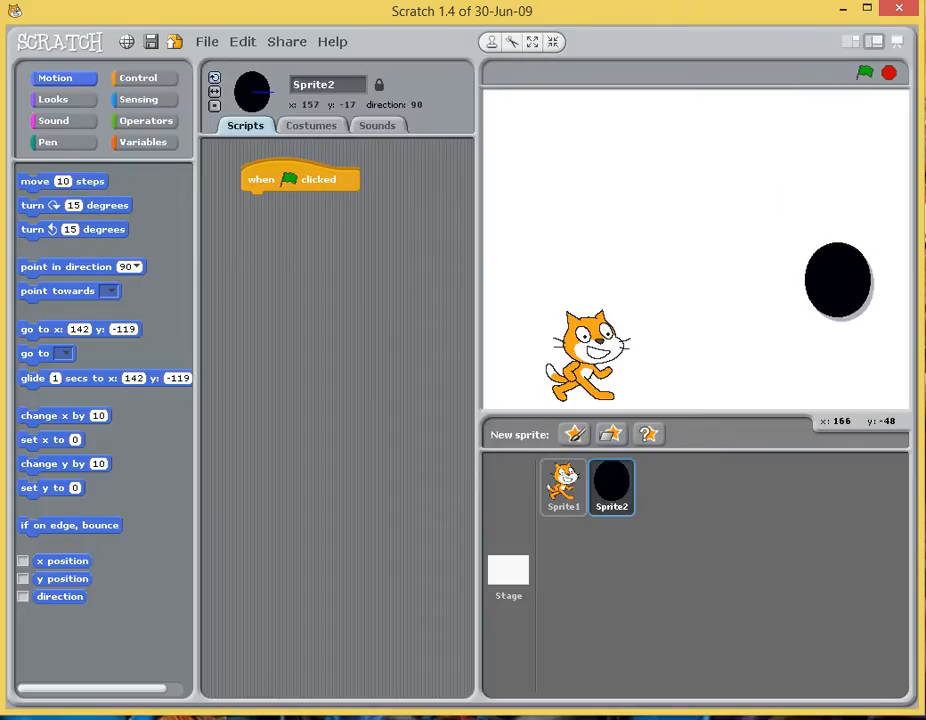
pyautogui.moveTo(838, 280); pyautogui.dragTo(830, 352)
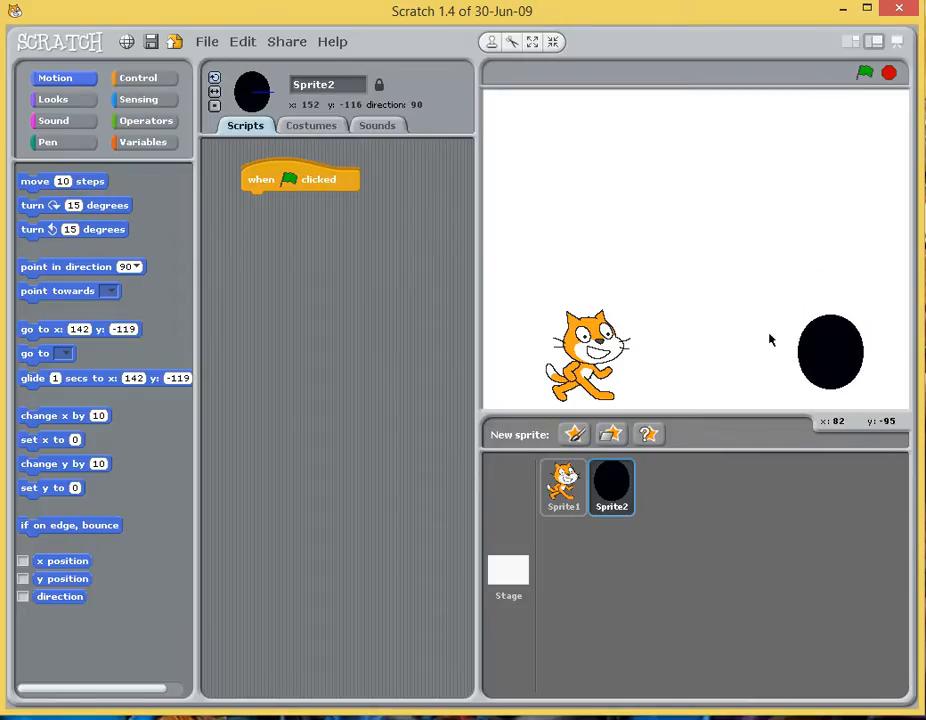
pyautogui.moveTo(773, 329)
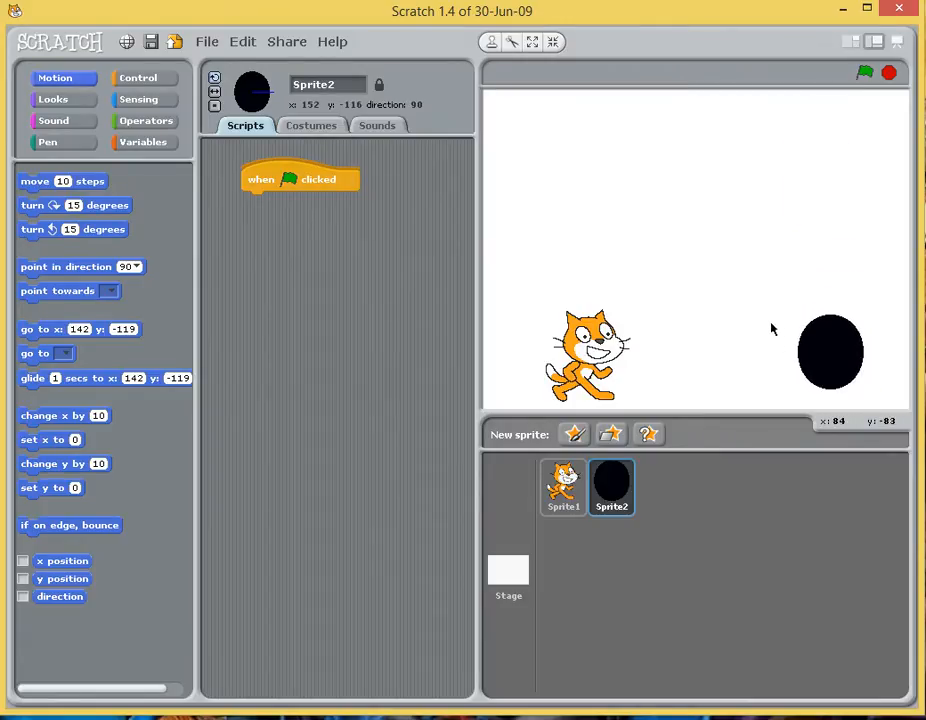